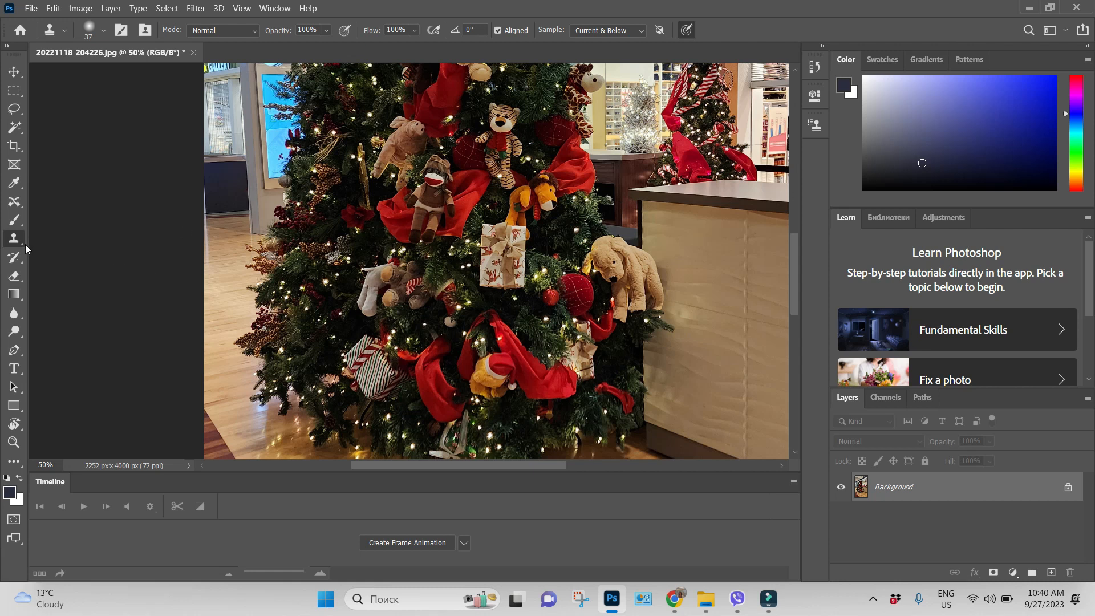
pyautogui.moveTo(424, 23)
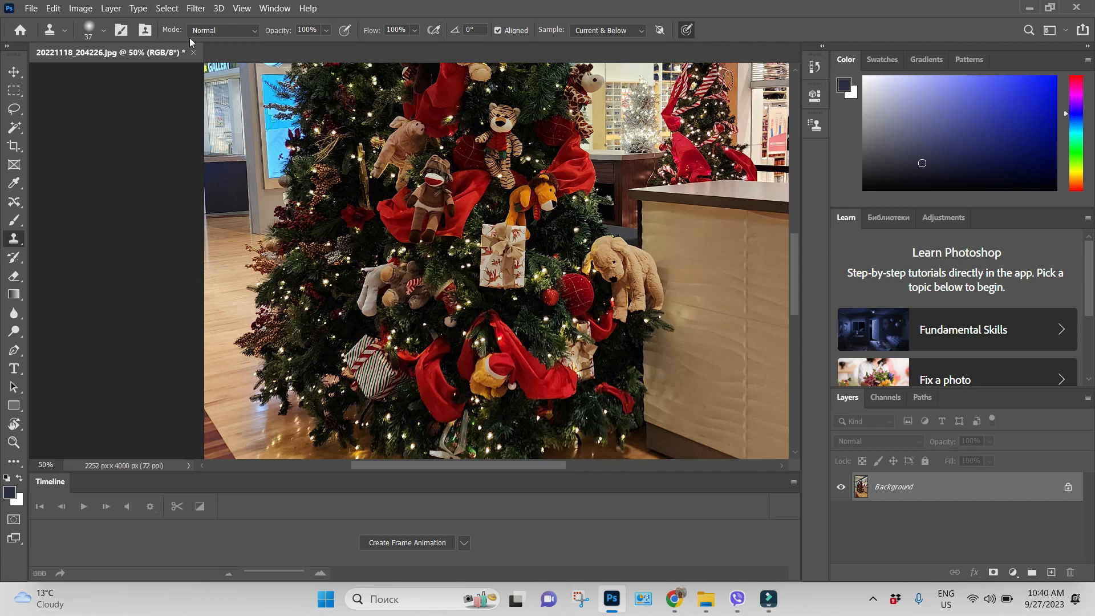
pyautogui.moveTo(590, 55)
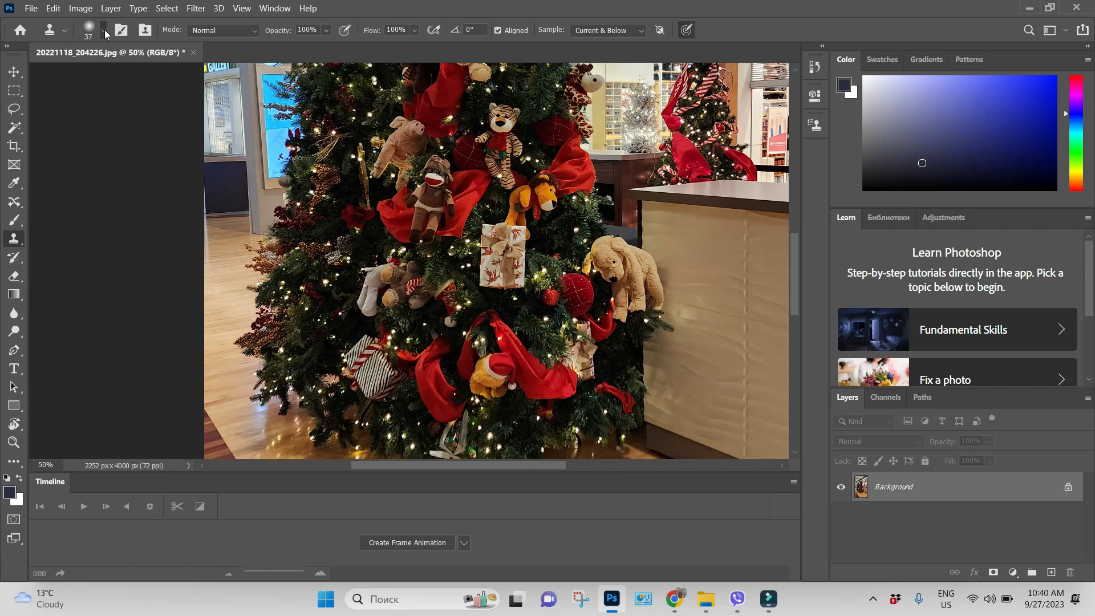
# Step: Reduce the Clone Stamp brush size from 37 px to about 31 px
pyautogui.click(104, 33)
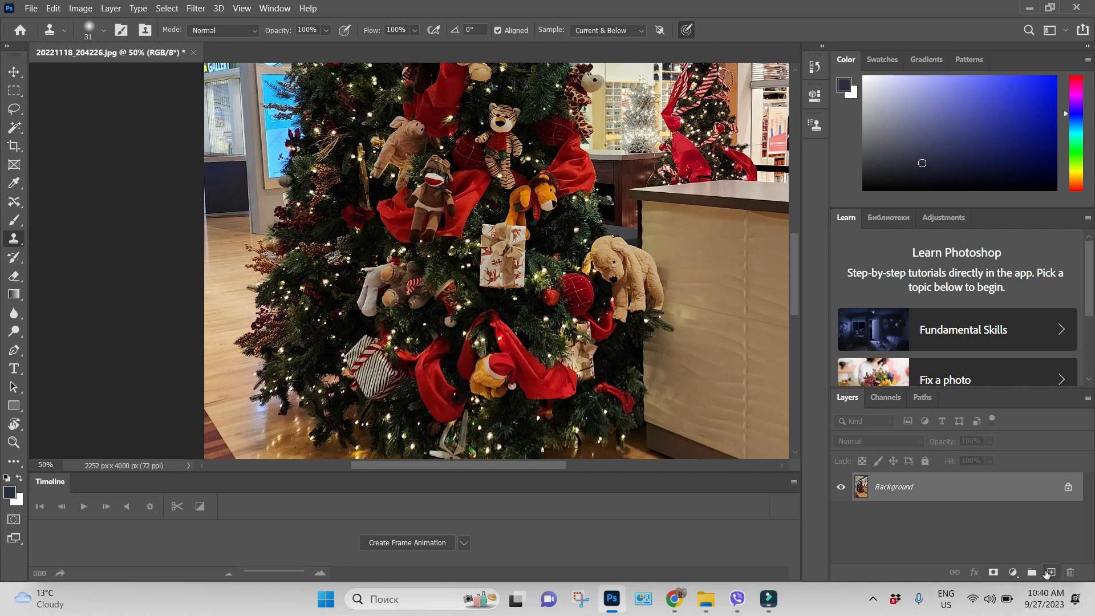
# Step: Add an empty Layer 1 above Background and set cloning to sample Current & Below
pyautogui.click(1050, 573)
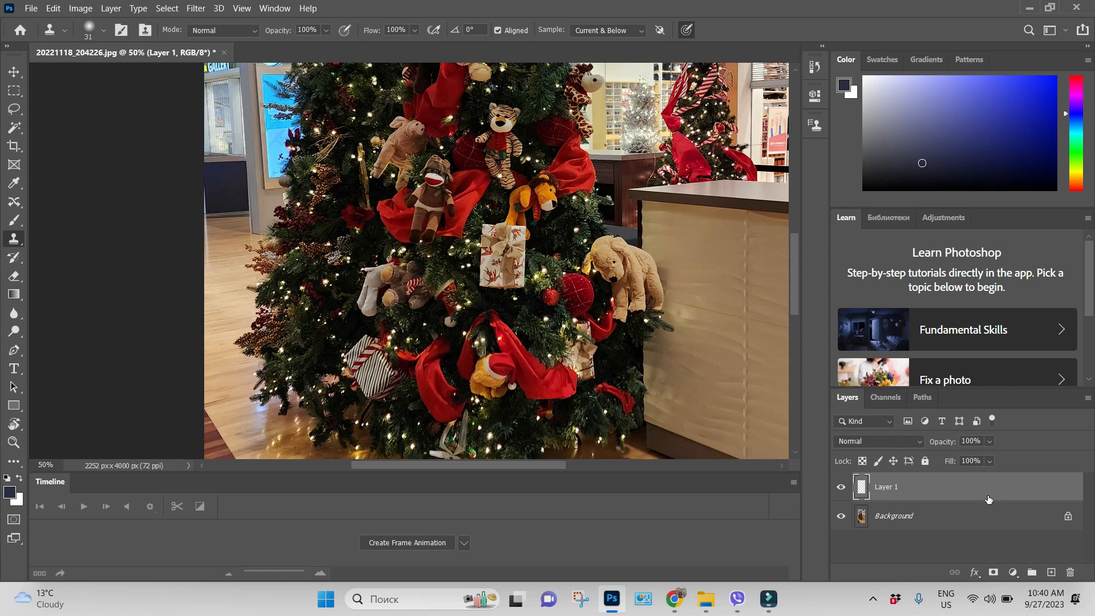
pyautogui.moveTo(991, 490)
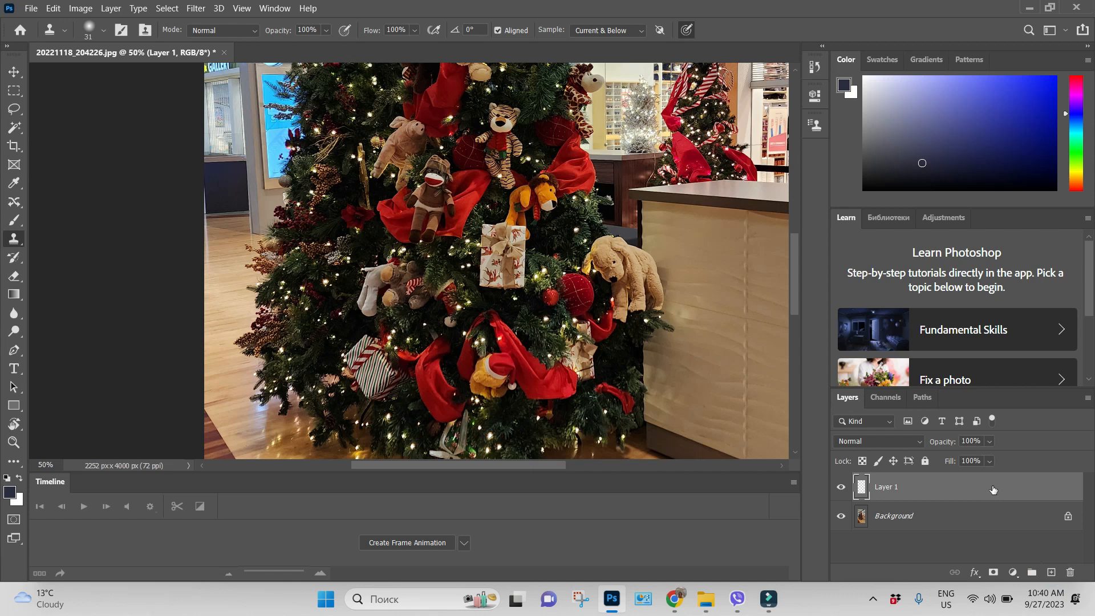
pyautogui.moveTo(596, 51)
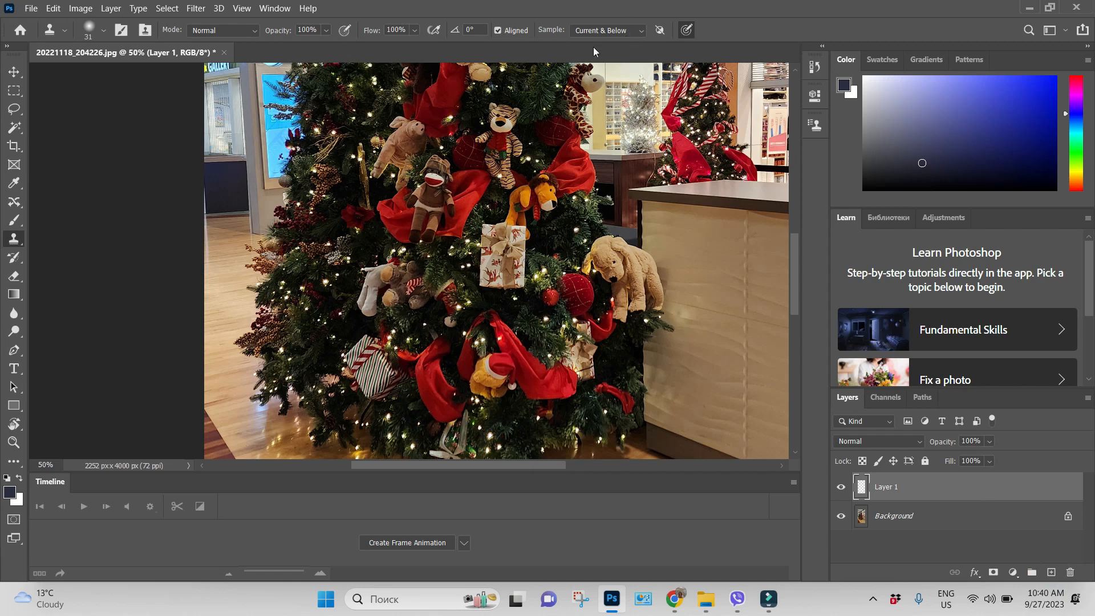
pyautogui.click(605, 30)
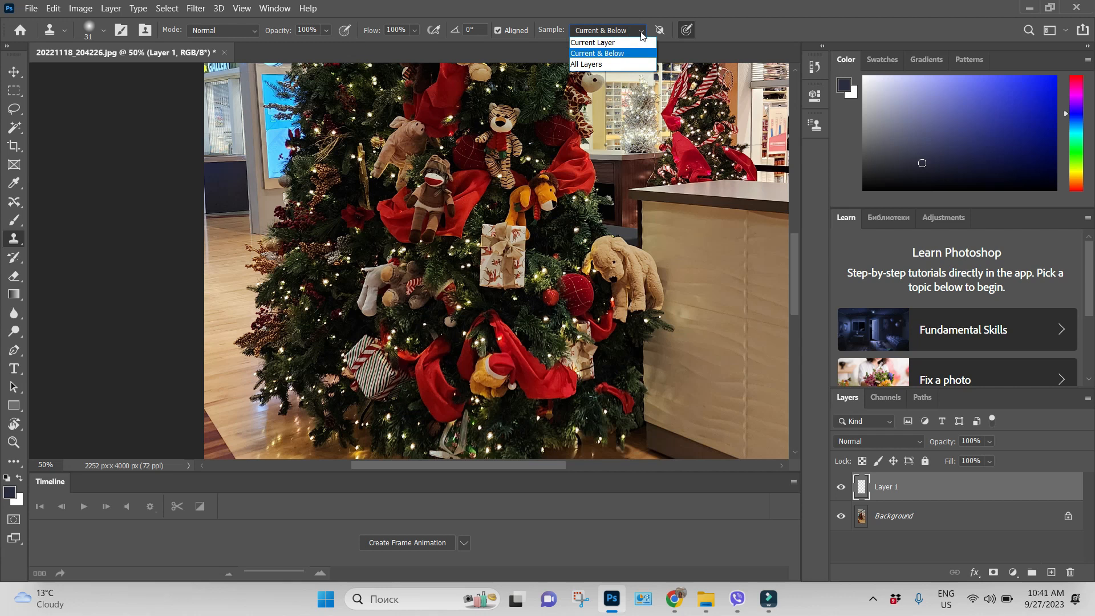
pyautogui.moveTo(645, 57)
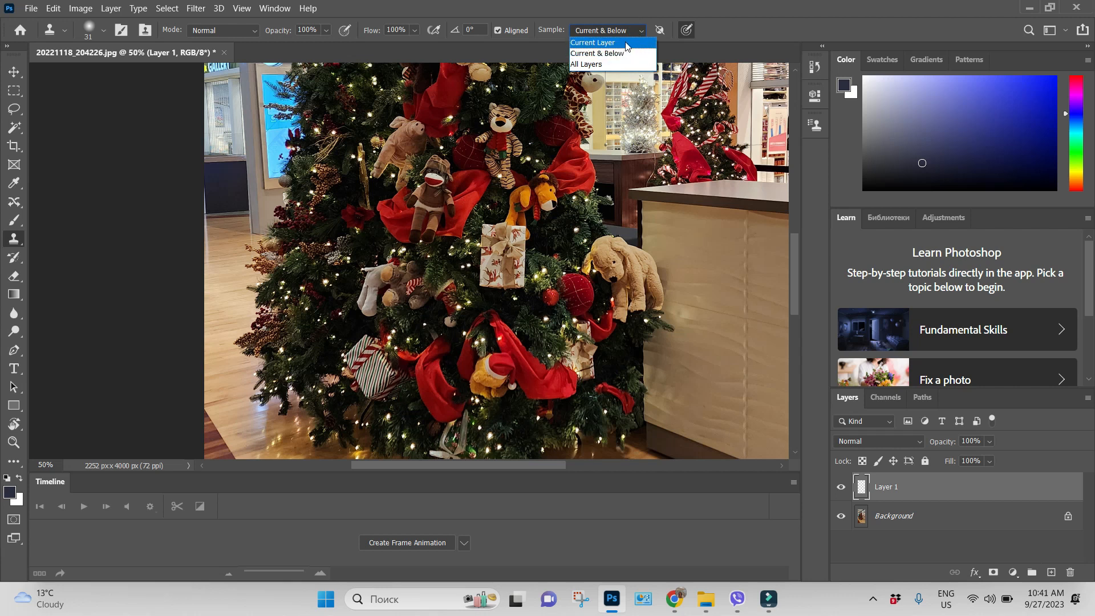
pyautogui.moveTo(611, 53)
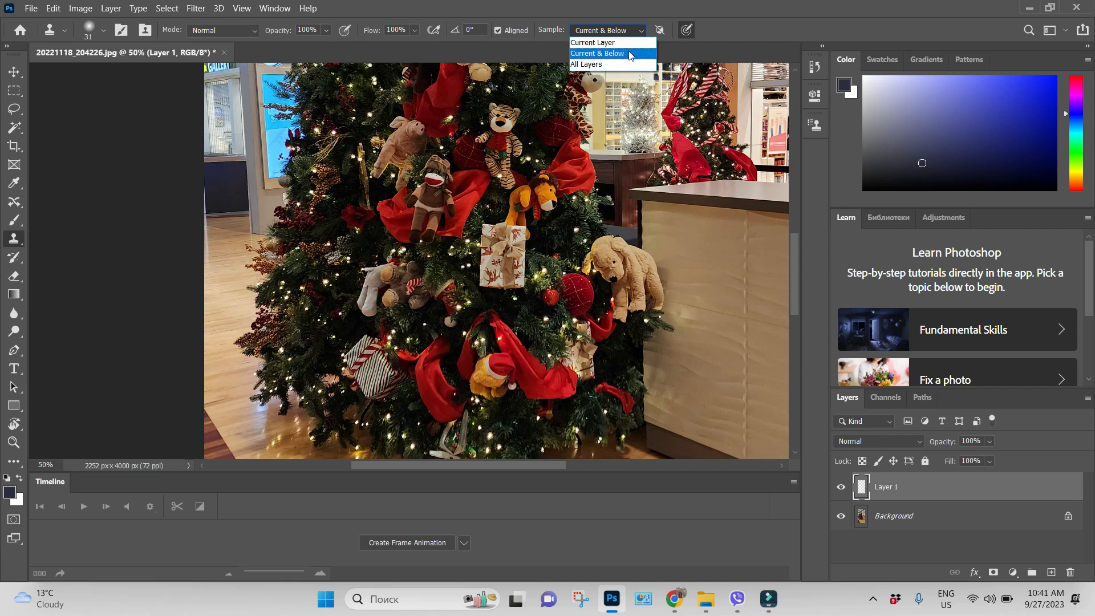
pyautogui.click(596, 54)
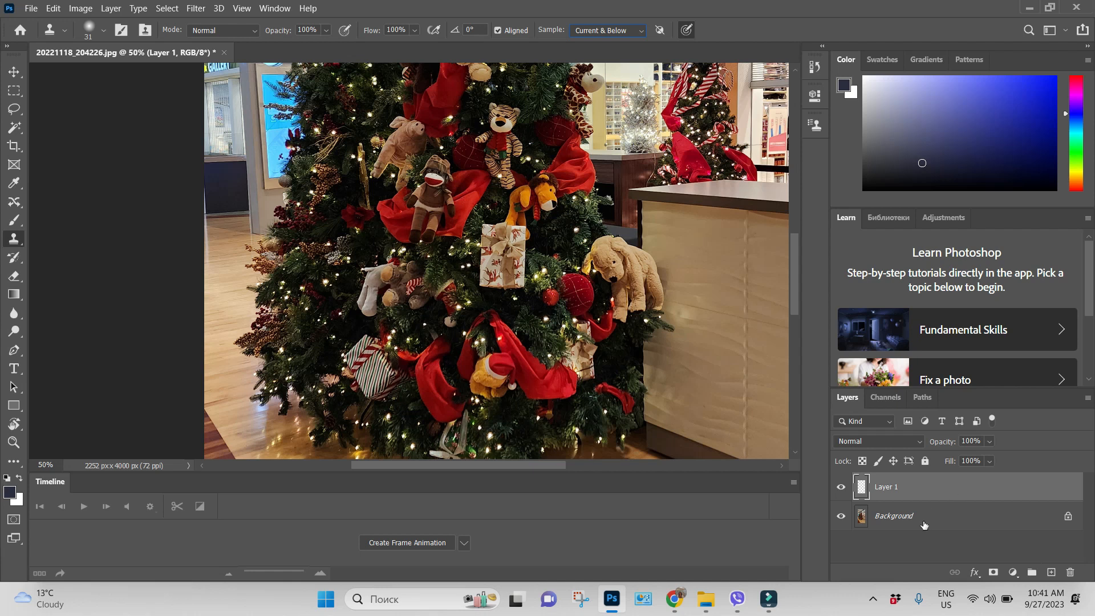
pyautogui.moveTo(13, 238)
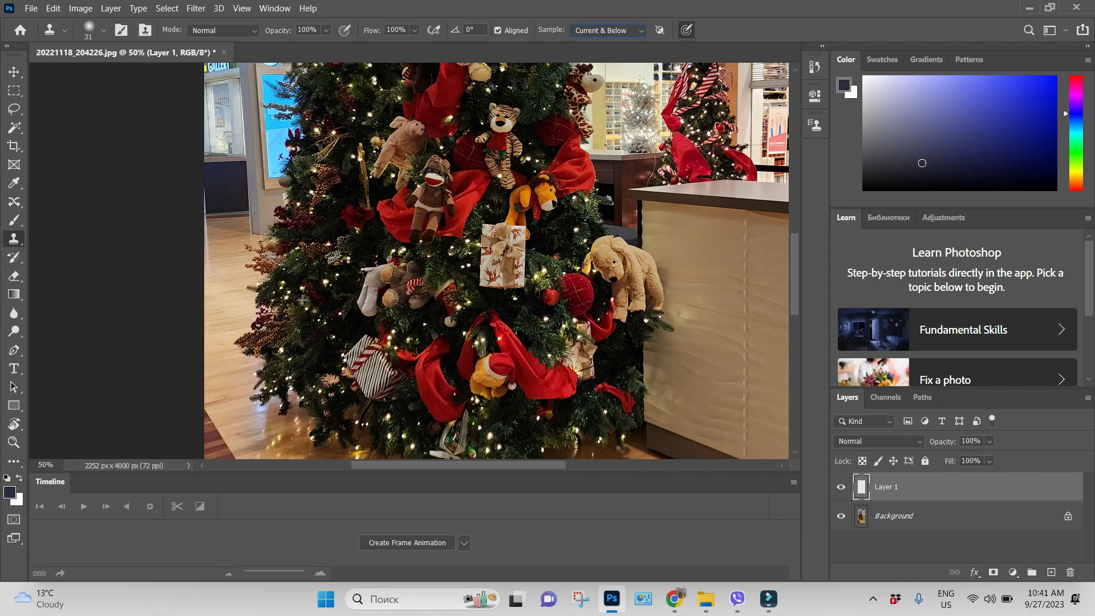
pyautogui.moveTo(273, 53)
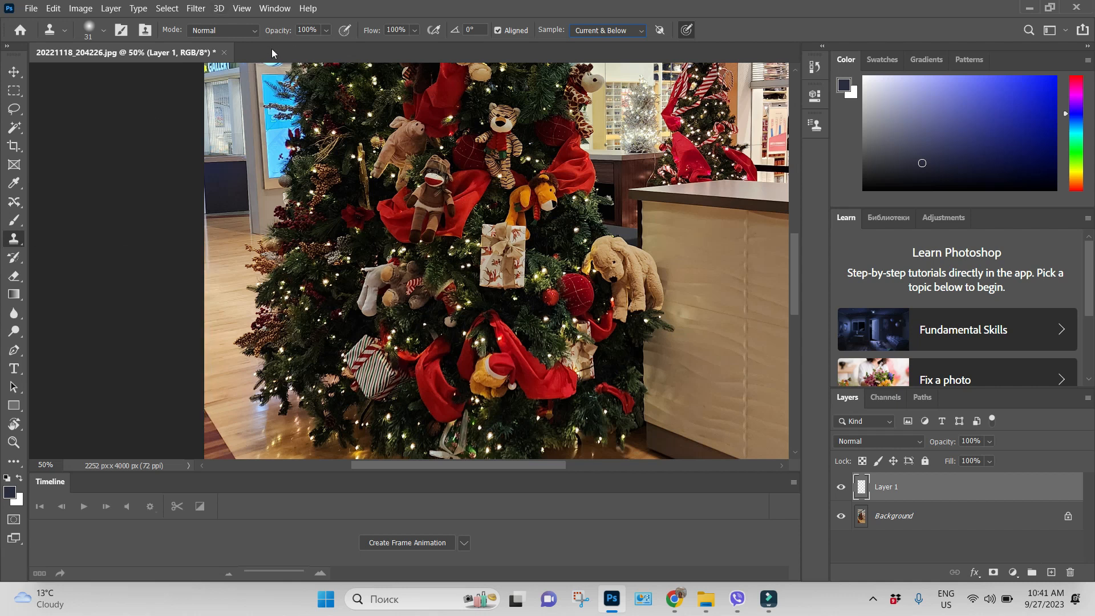
pyautogui.click(275, 8)
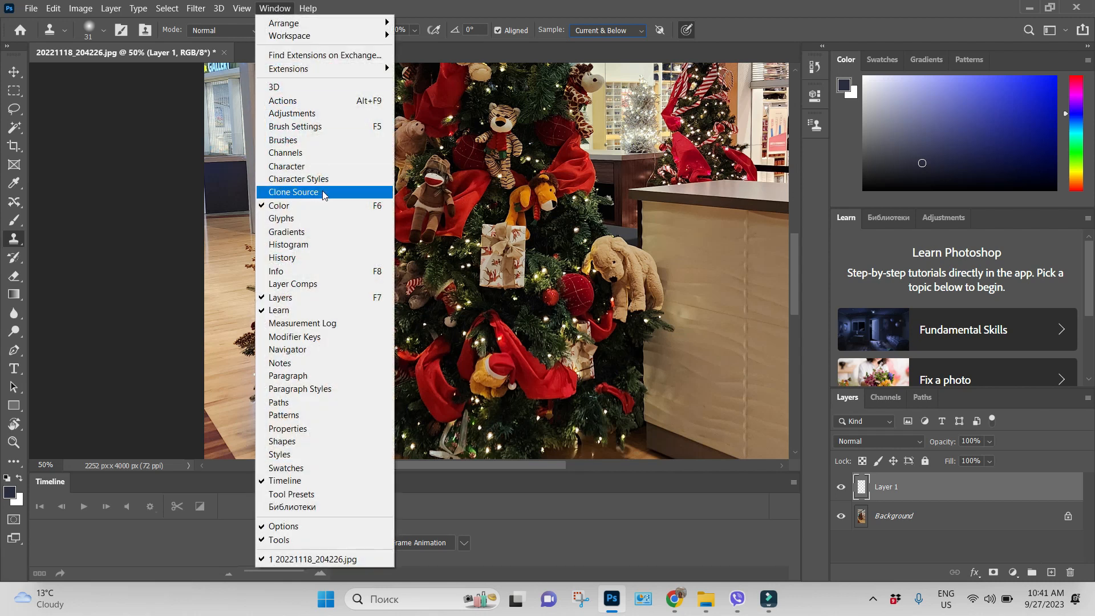
pyautogui.click(293, 192)
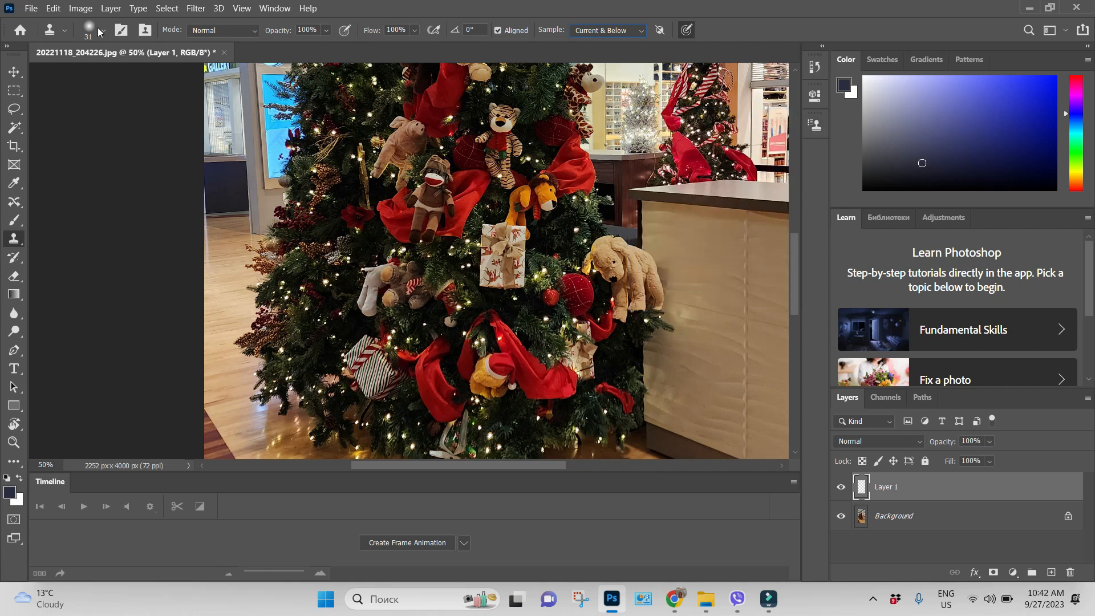
# Step: Adjust the cloning brush size and paint the plush dog copy onto Layer 1 left of the tree
pyautogui.click(103, 29)
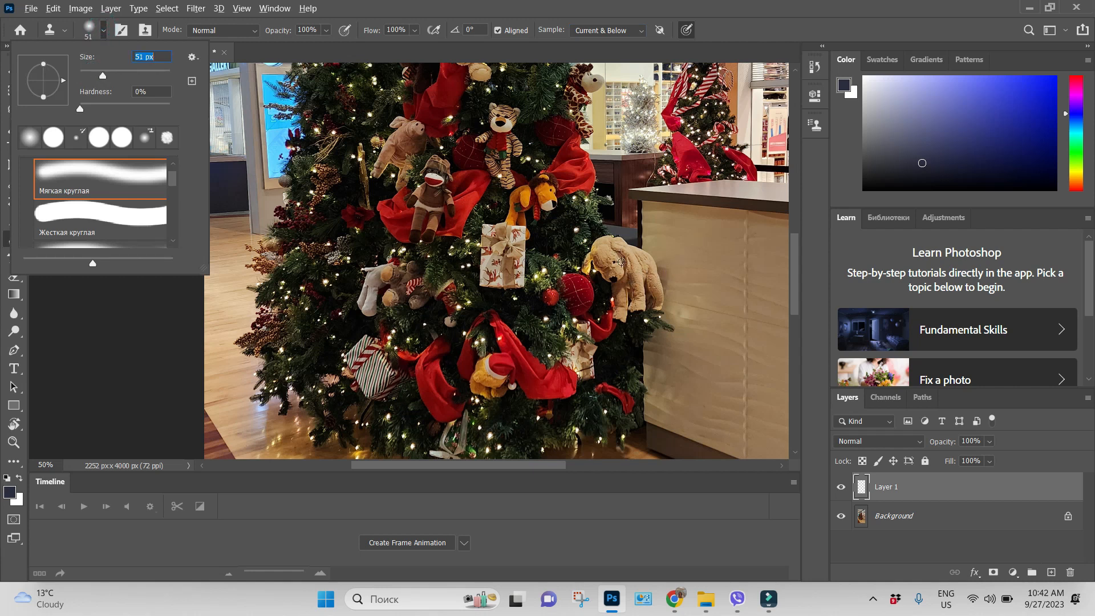
pyautogui.click(624, 267)
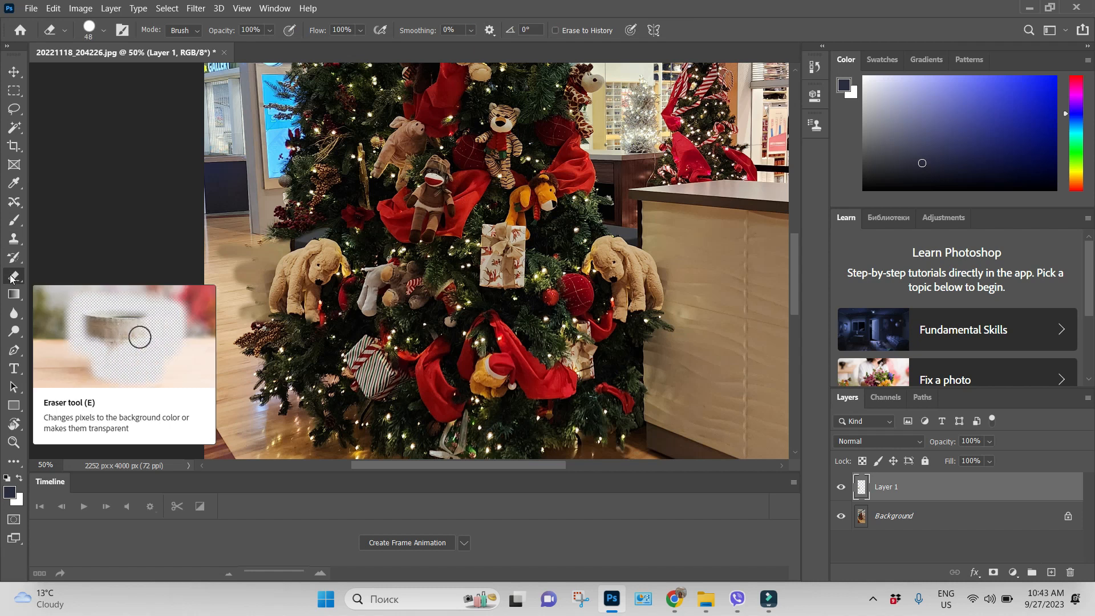
pyautogui.moveTo(13, 443)
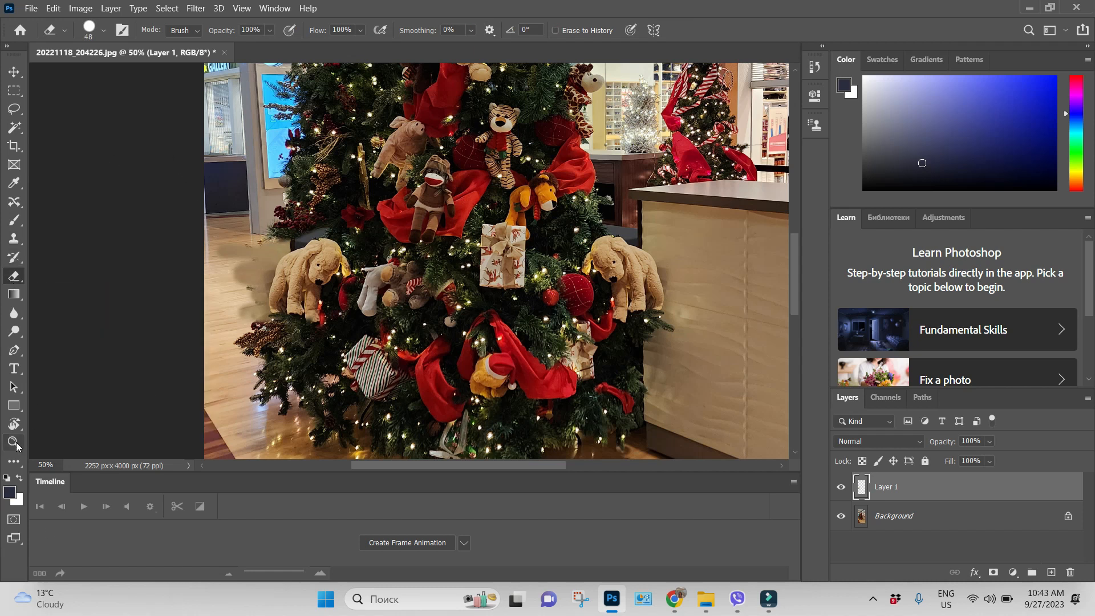
# Step: Zoom in and erase the stray cloned floor and background pixels around the copied dog
pyautogui.click(14, 443)
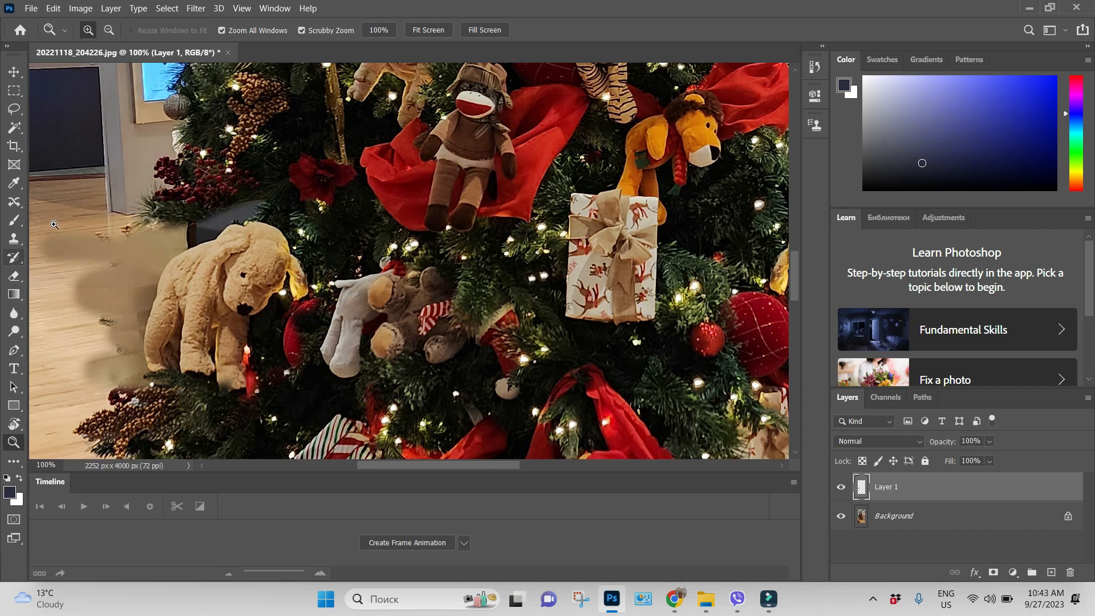
pyautogui.click(13, 276)
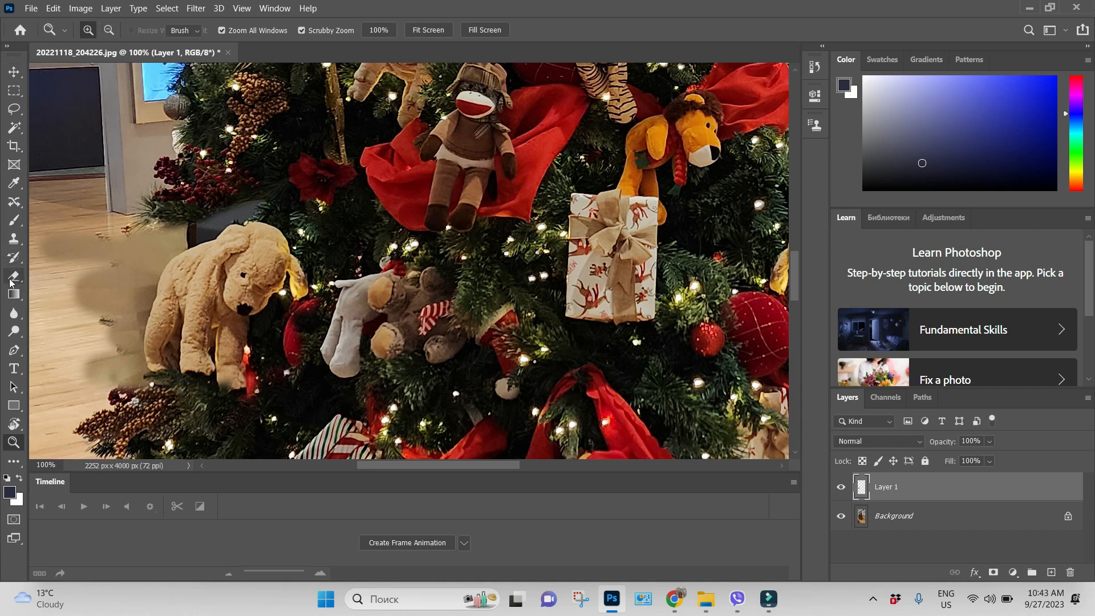
pyautogui.click(13, 277)
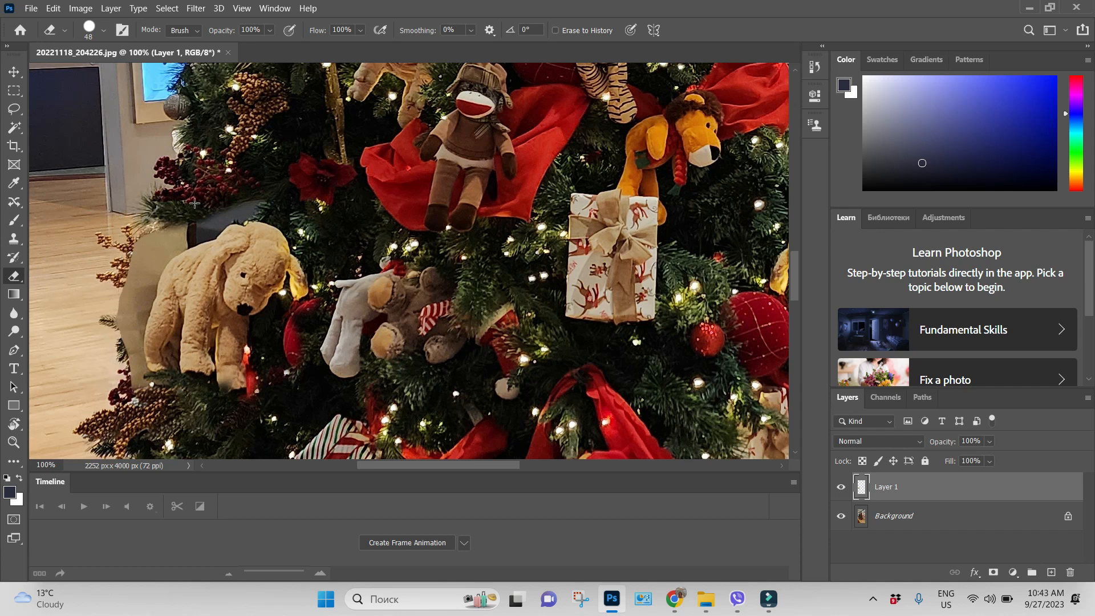
pyautogui.click(109, 30)
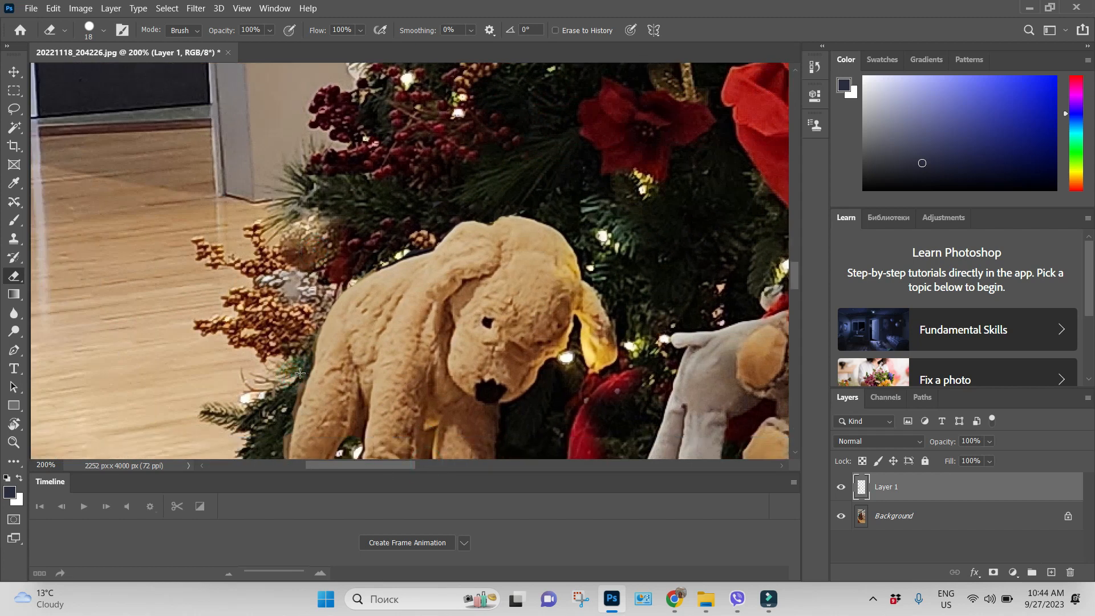
pyautogui.scroll(-3)
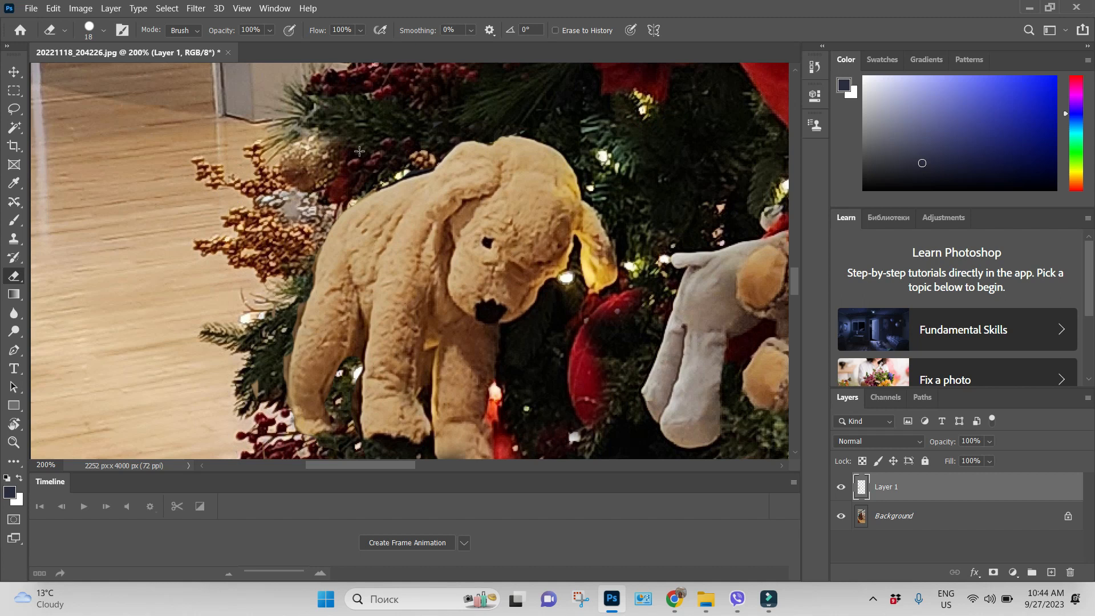
pyautogui.moveTo(4, 412)
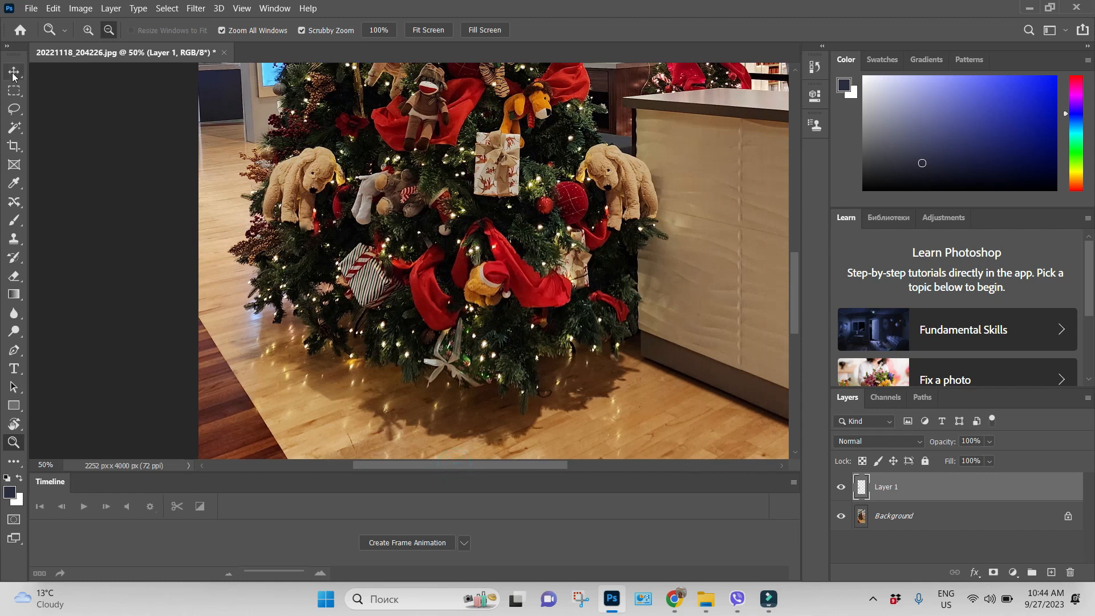
# Step: Drag the copied dog lower on the tree's left side and flip it via Edit > Transform
pyautogui.click(14, 72)
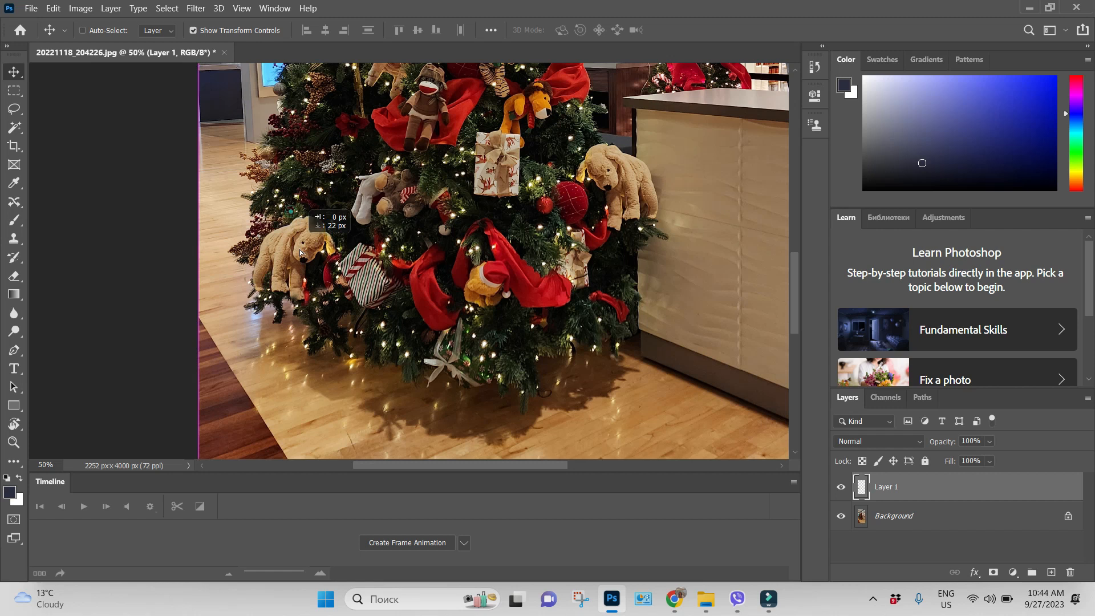
pyautogui.click(53, 8)
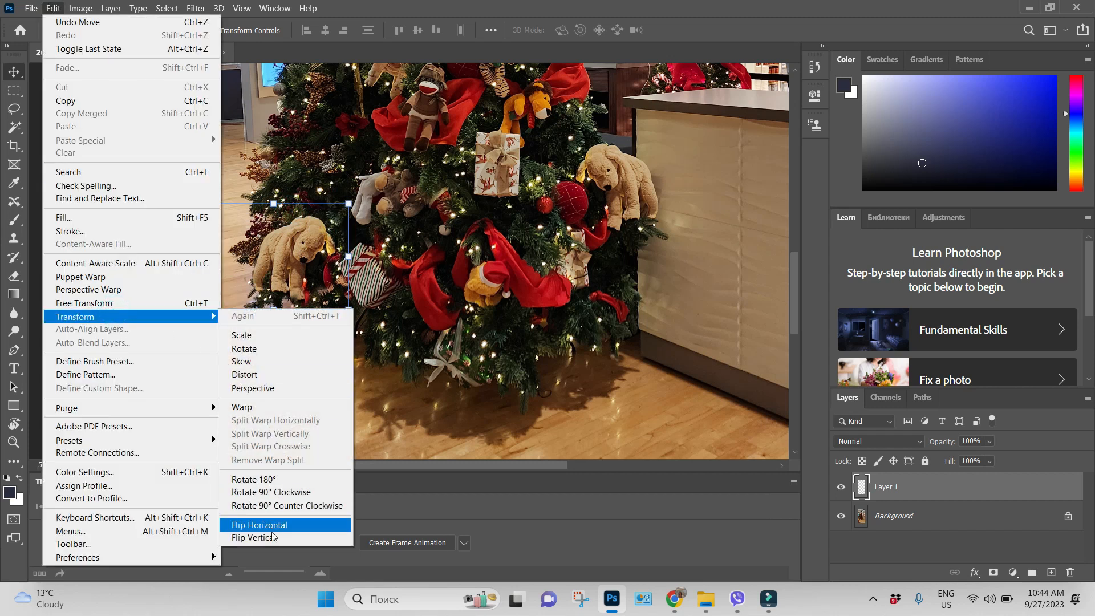
pyautogui.click(260, 525)
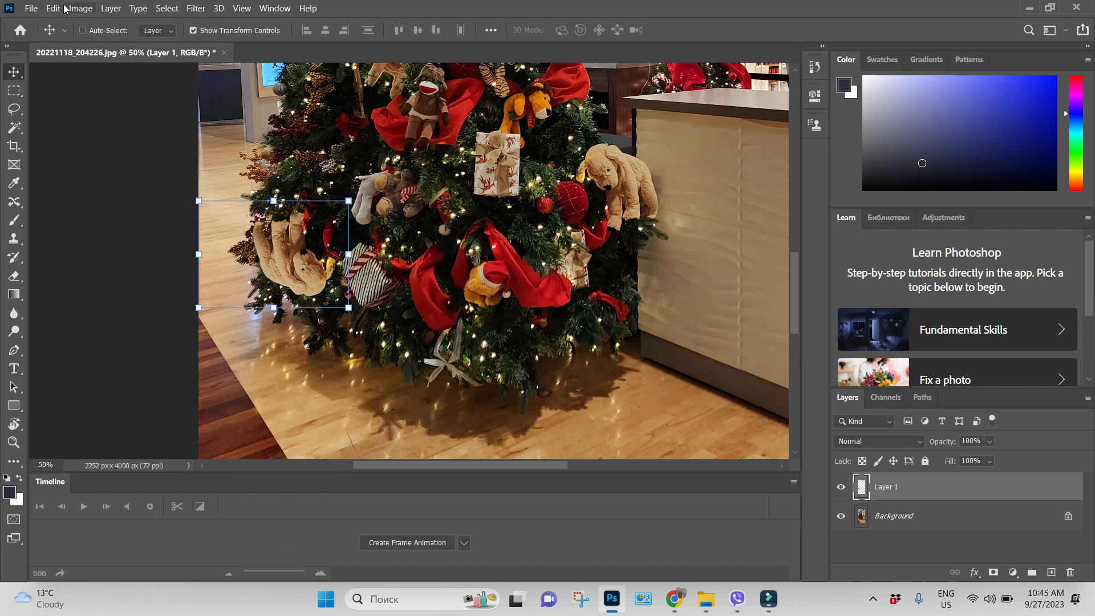
pyautogui.moveTo(212, 105)
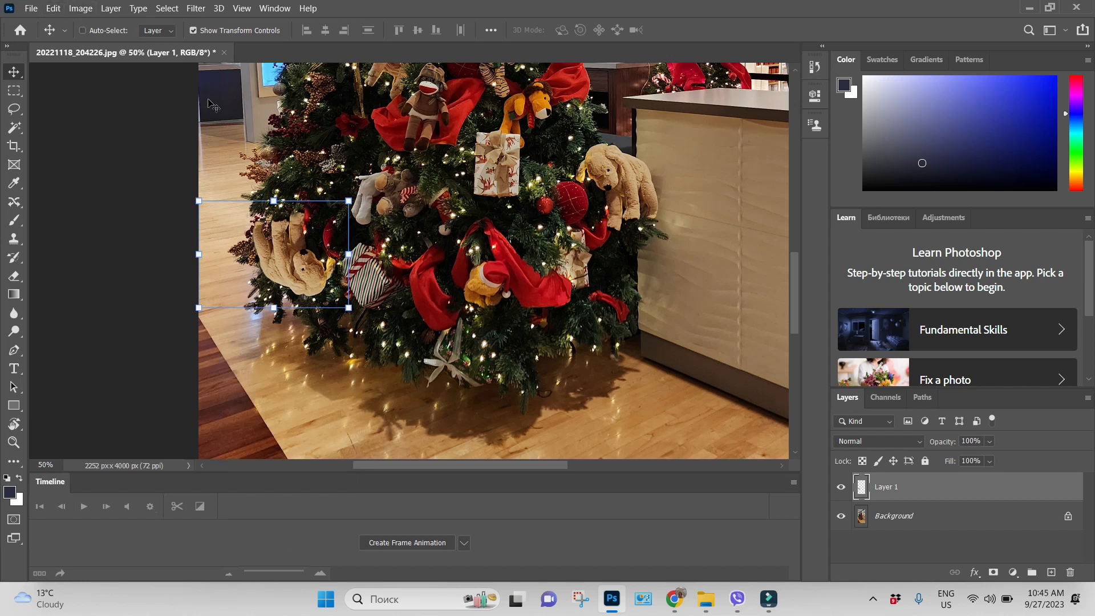